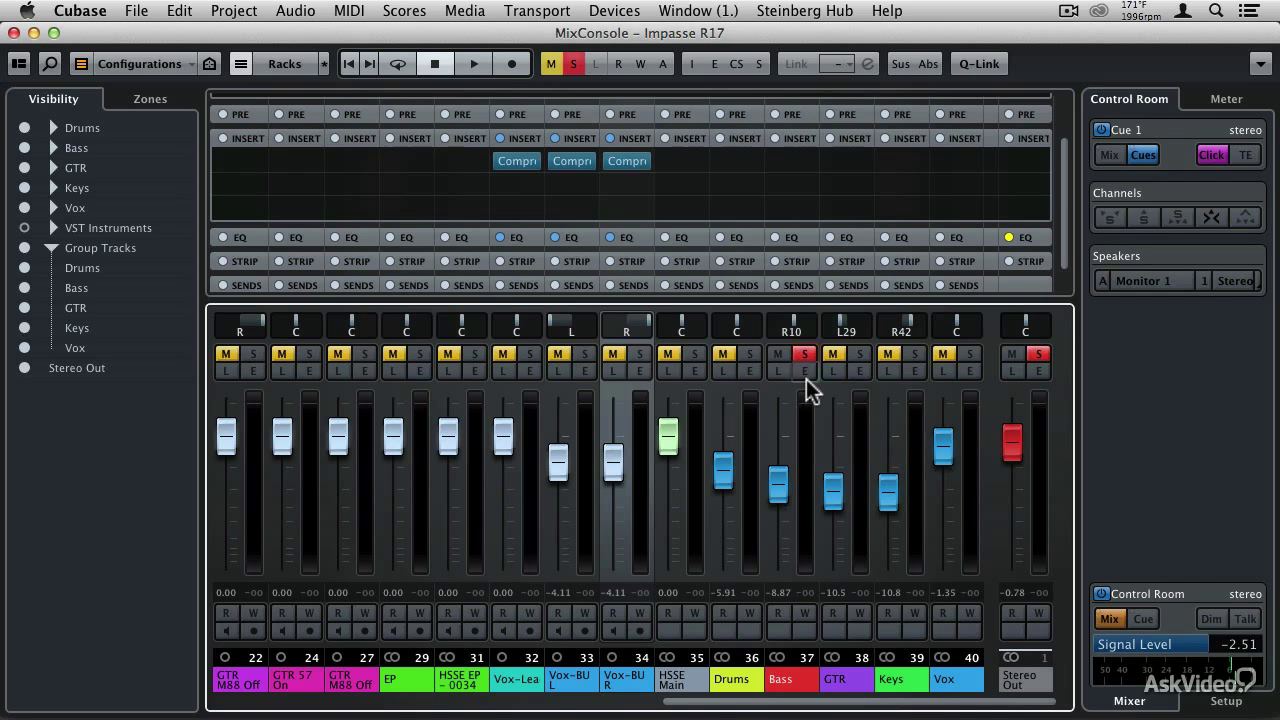
pyautogui.moveTo(808, 384)
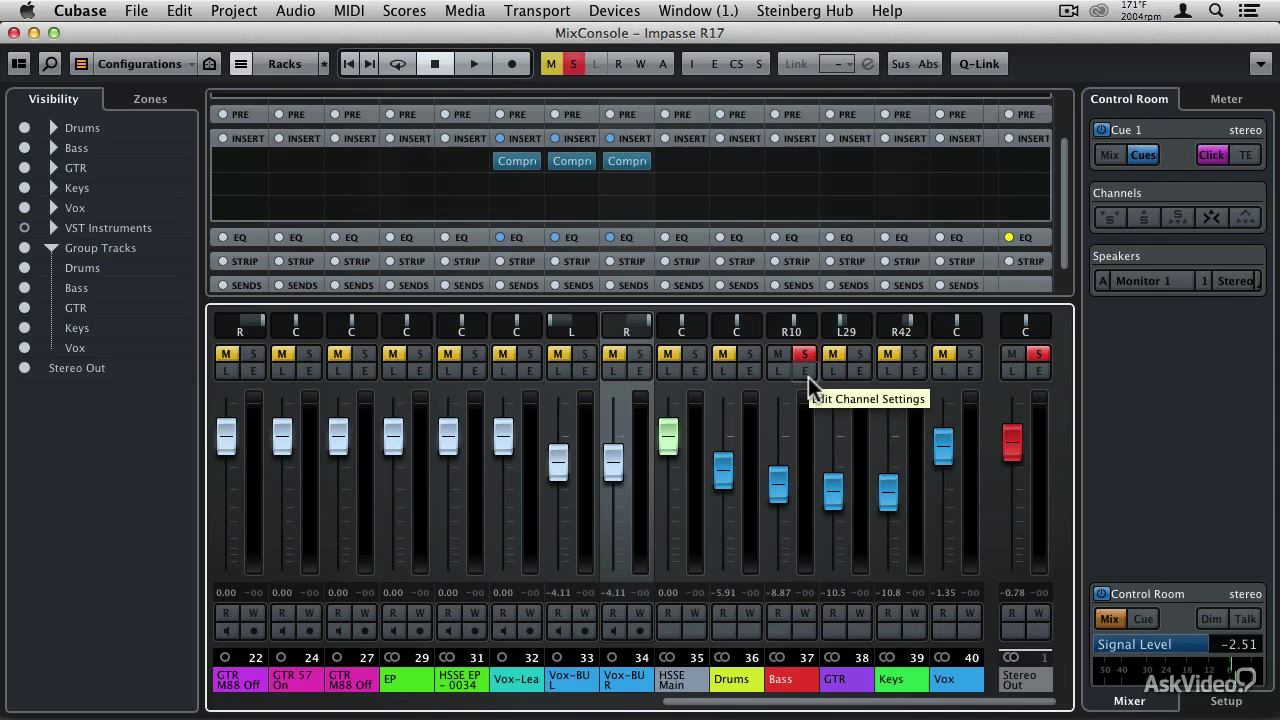
# Show the Channel Settings window for the soloed Bass group channel with its flat equalizer
pyautogui.click(804, 370)
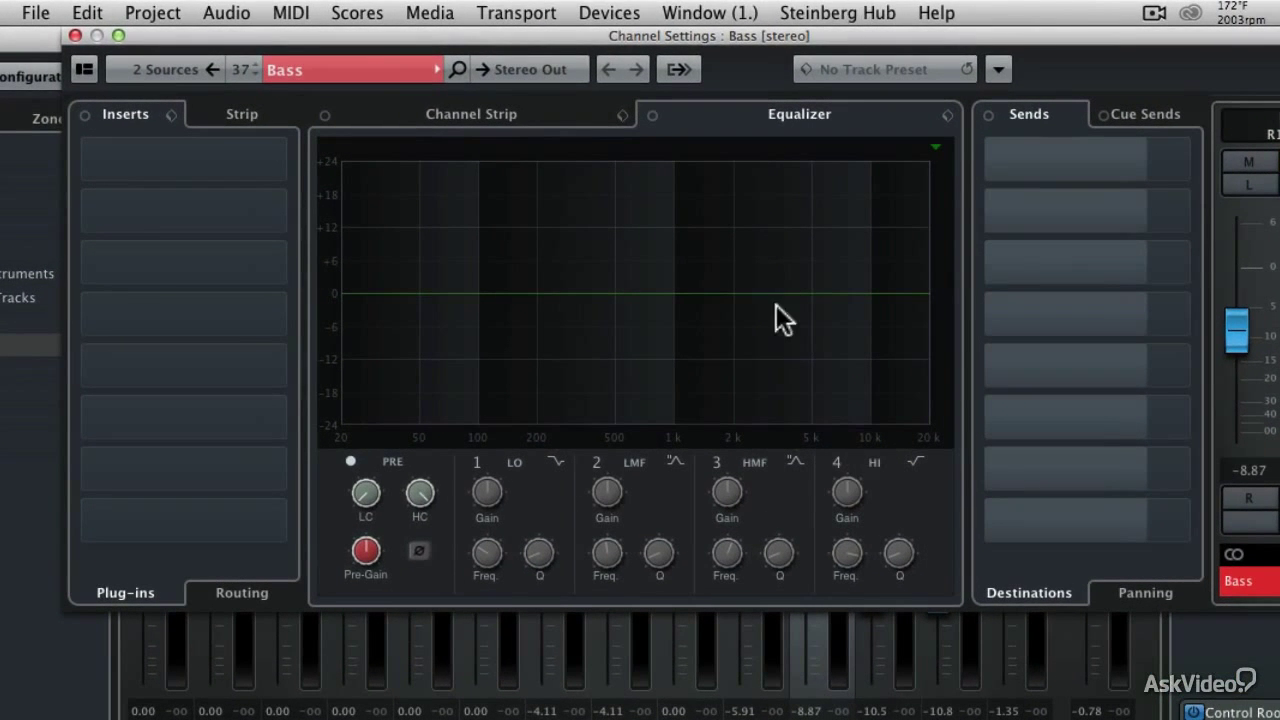
pyautogui.moveTo(540, 296)
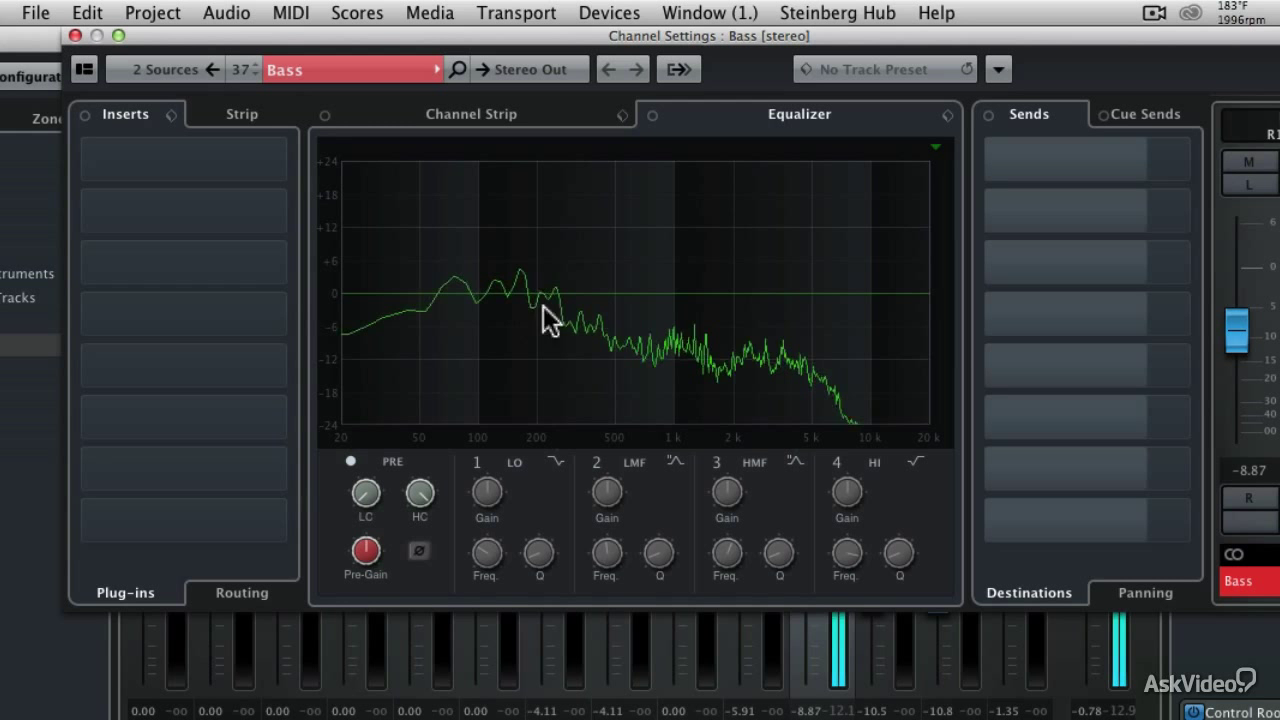
pyautogui.moveTo(856, 336)
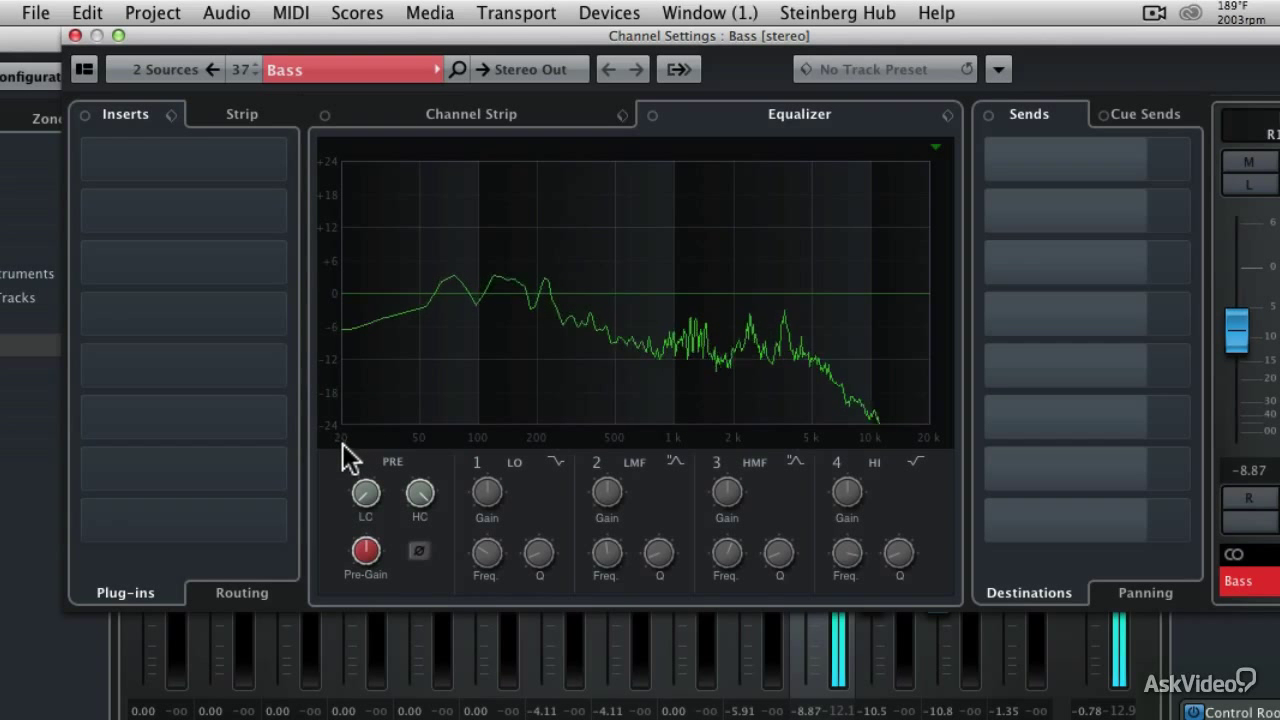
pyautogui.moveTo(916, 460)
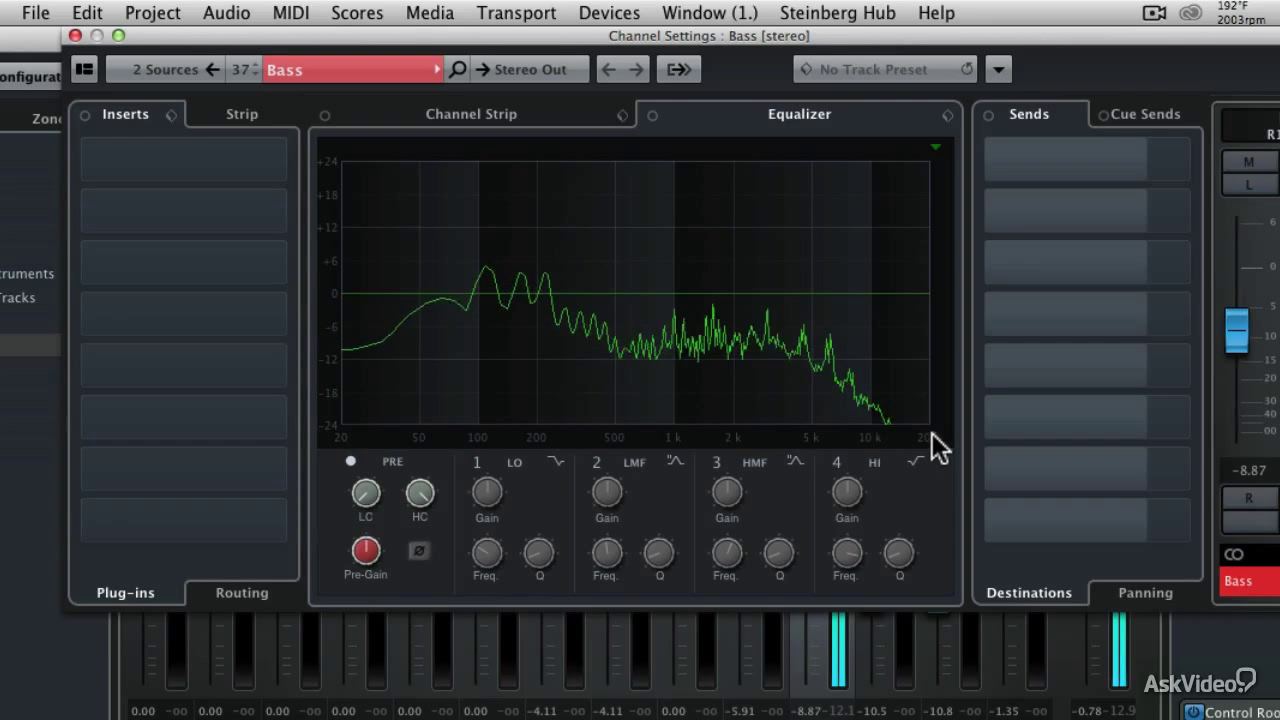
pyautogui.moveTo(400, 430)
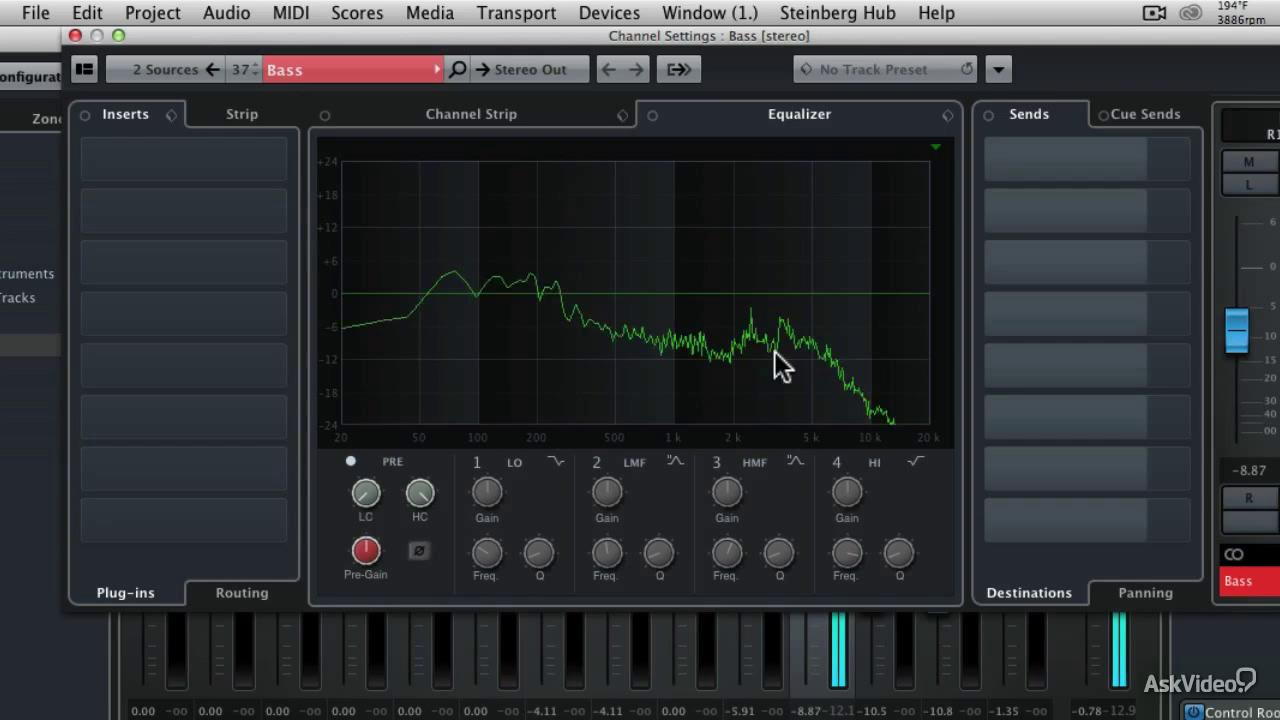
pyautogui.moveTo(520, 300)
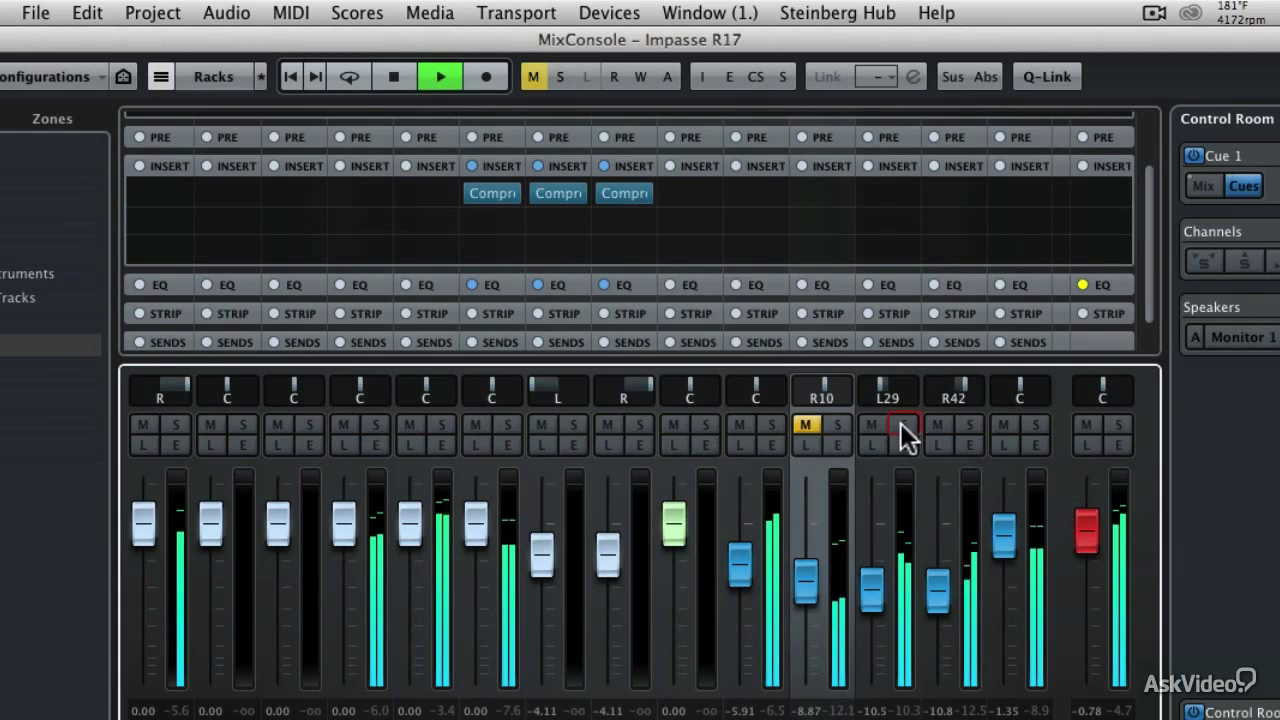
# Solo the GTR group channel and show its Channel Settings with the live EQ spectrum
pyautogui.click(904, 424)
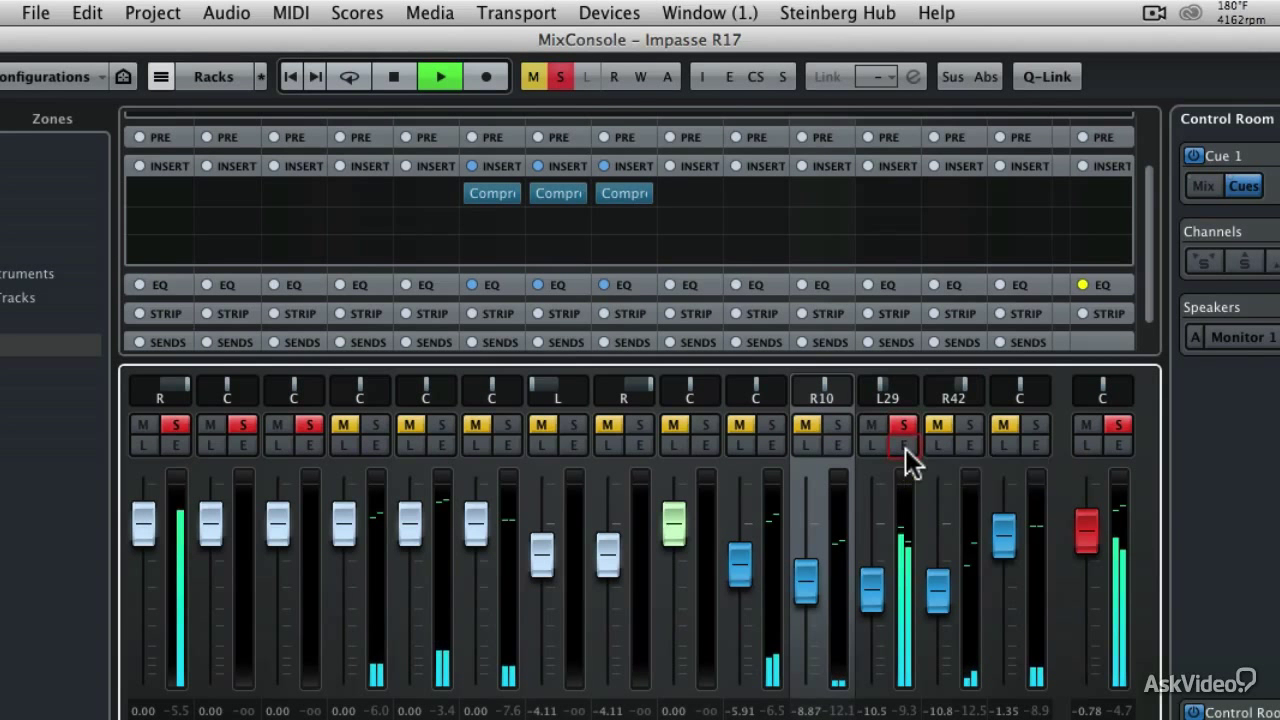
pyautogui.click(904, 448)
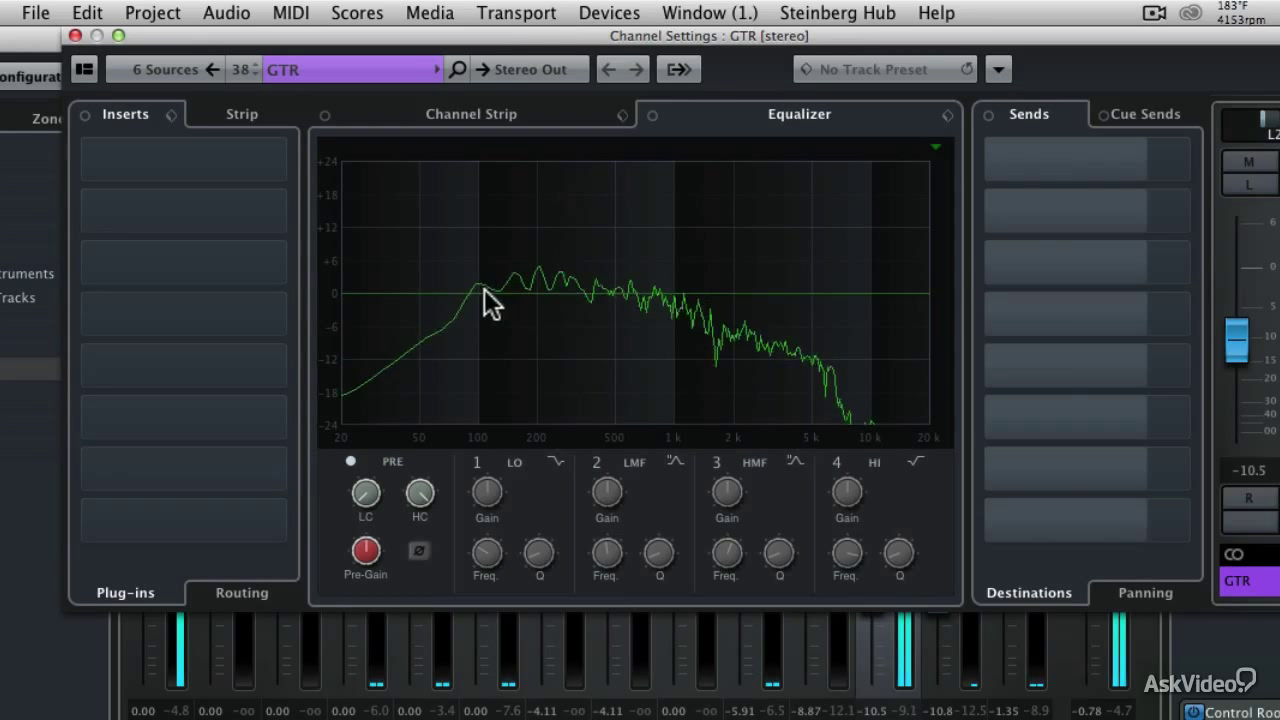
pyautogui.moveTo(424, 300)
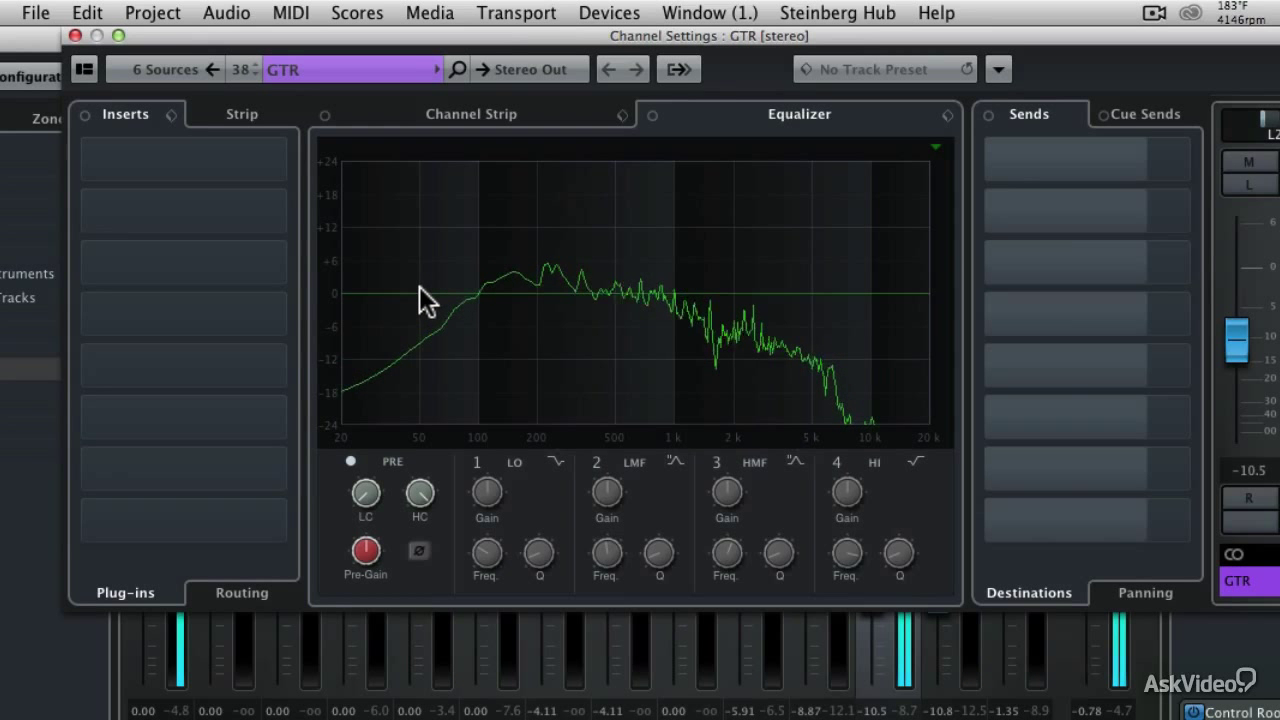